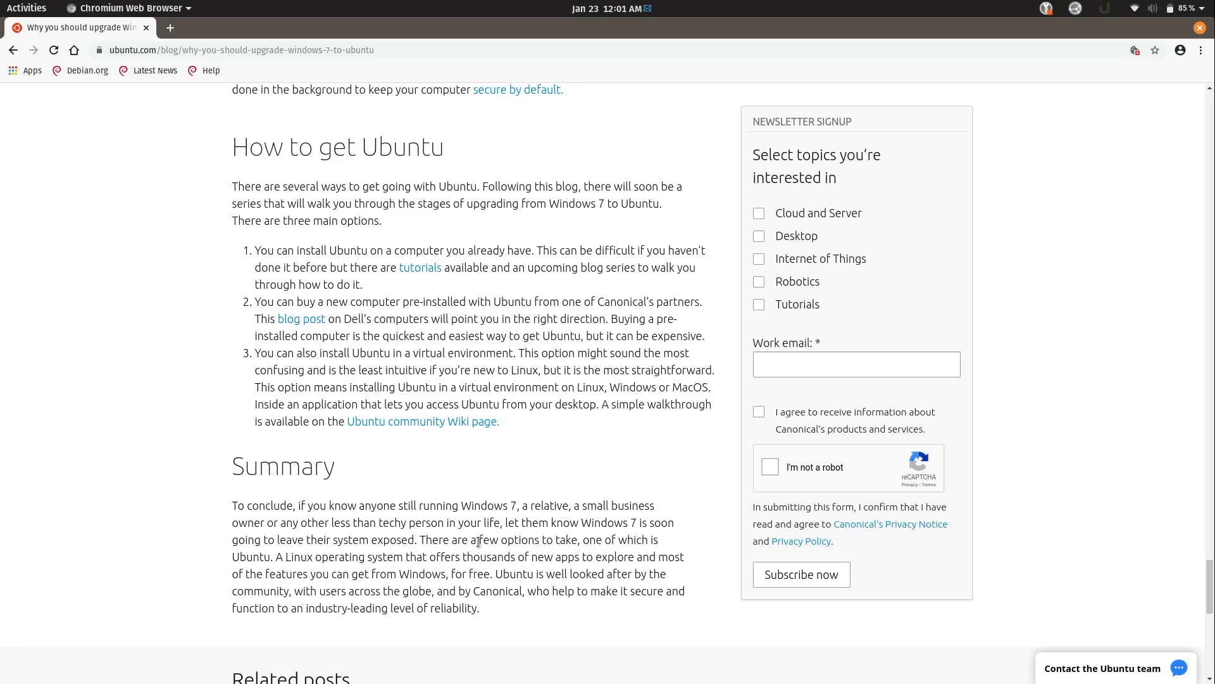
# Highlight "few options to take" in the Summary paragraph's third line
pyautogui.moveTo(480, 540); pyautogui.dragTo(566, 539)
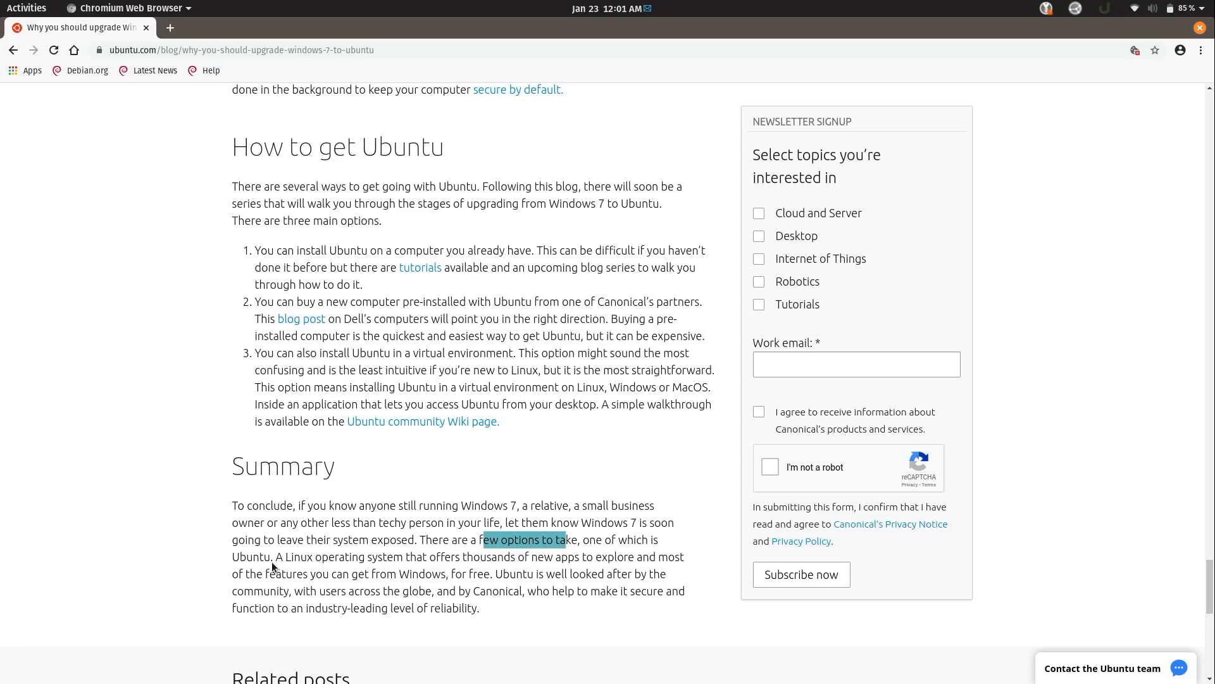